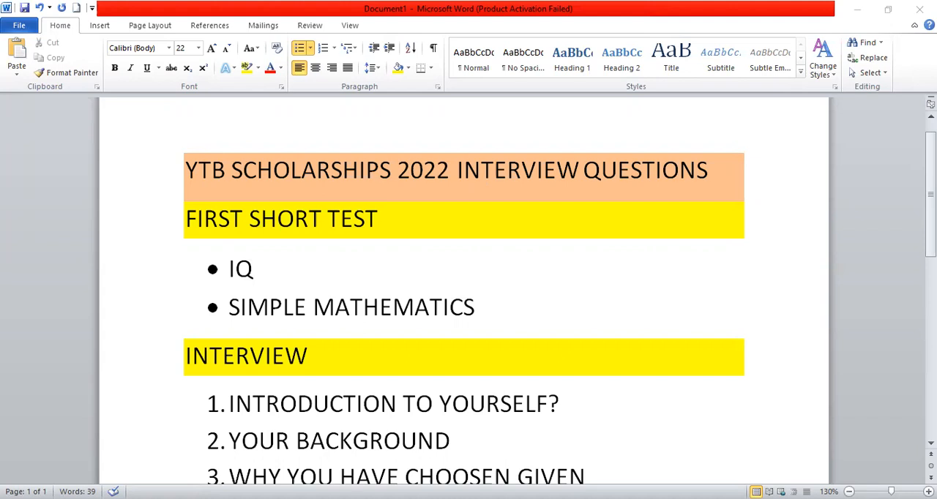
mouse_move(871, 133)
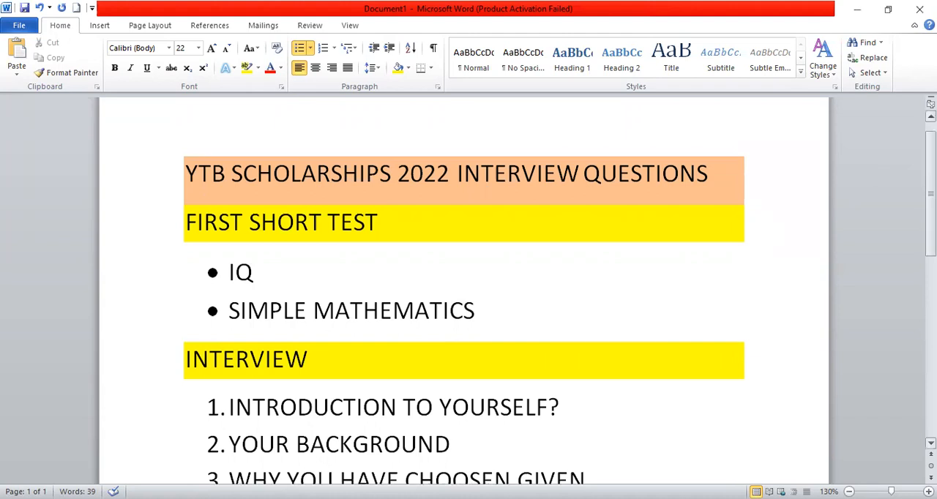
scroll(up, 3)
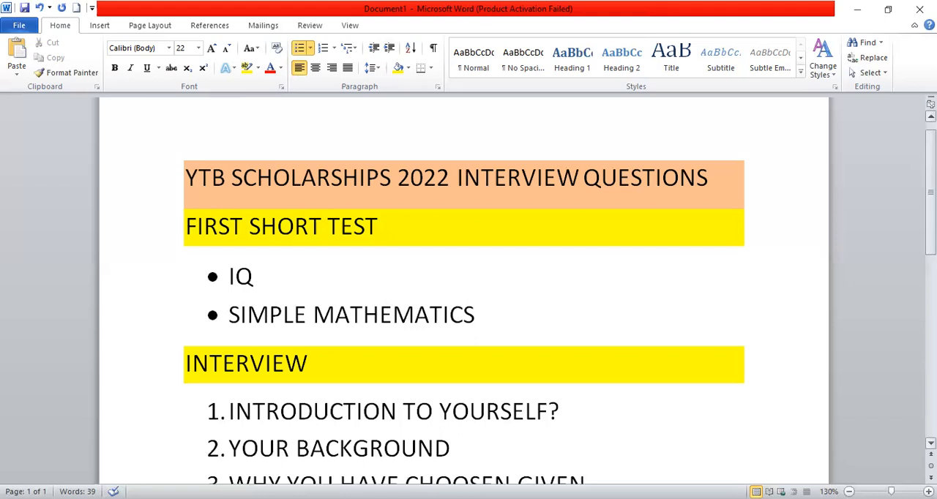
scroll(up, 3)
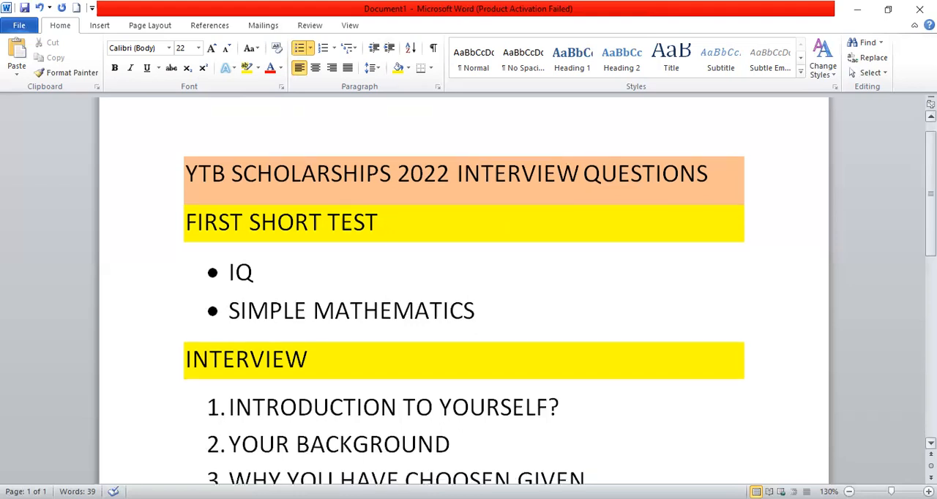
scroll(up, 3)
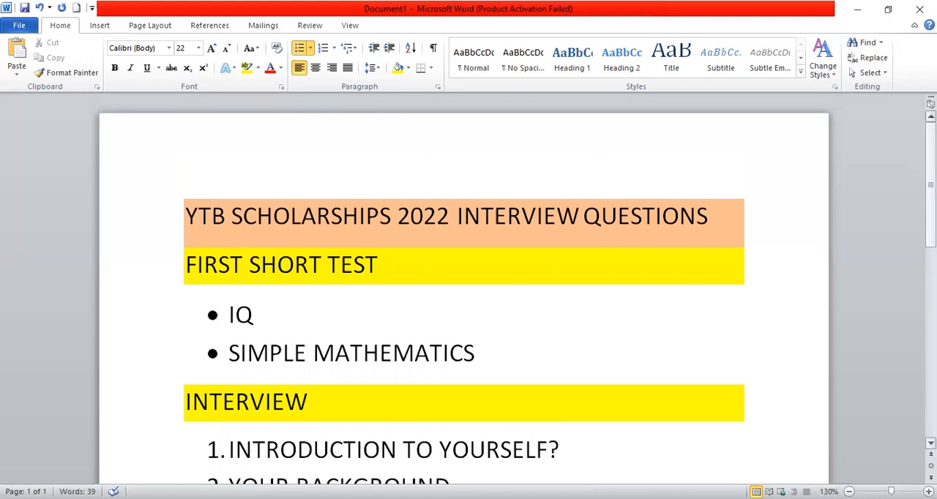
click(474, 353)
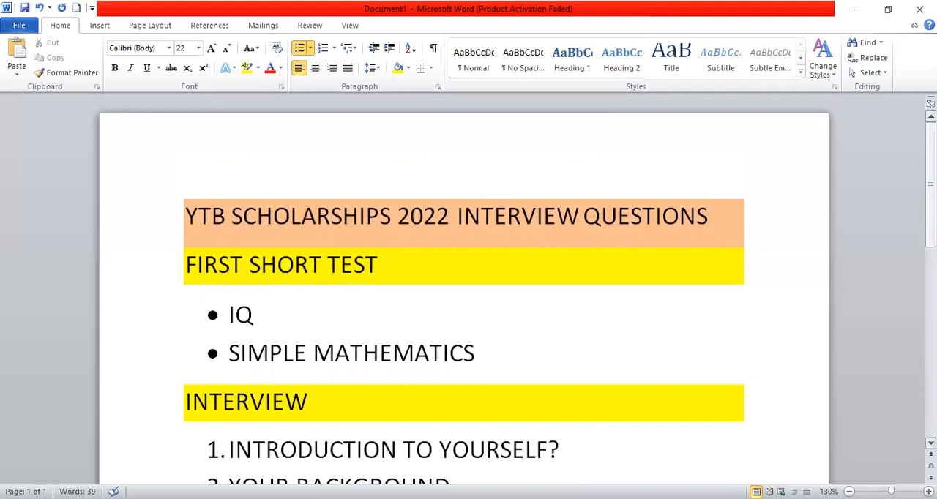
scroll(up, 3)
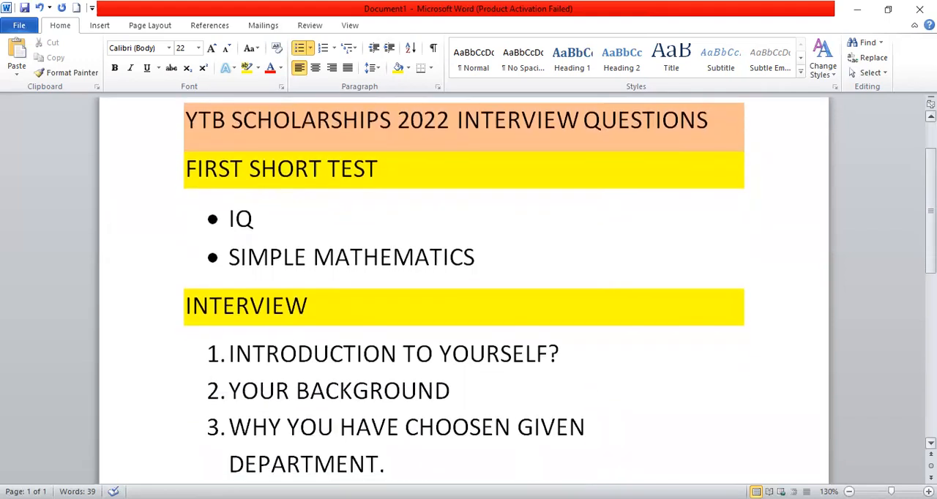
scroll(down, 3)
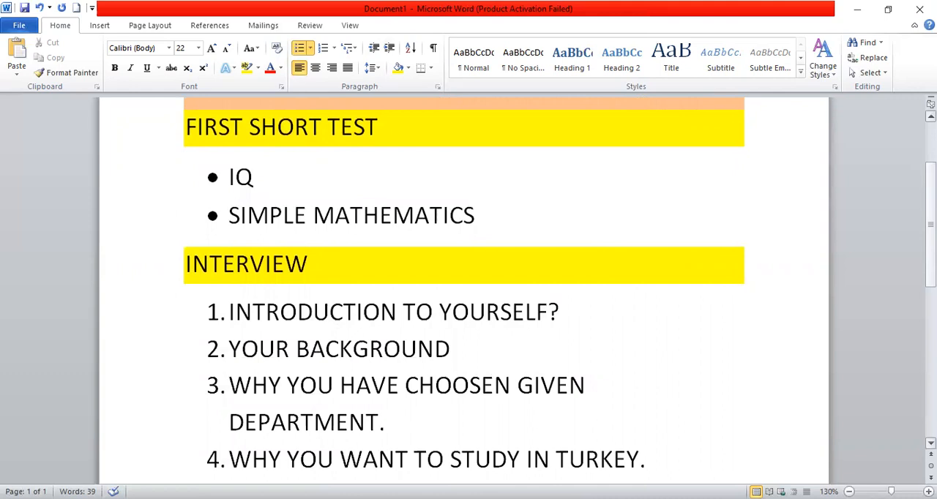
click(475, 216)
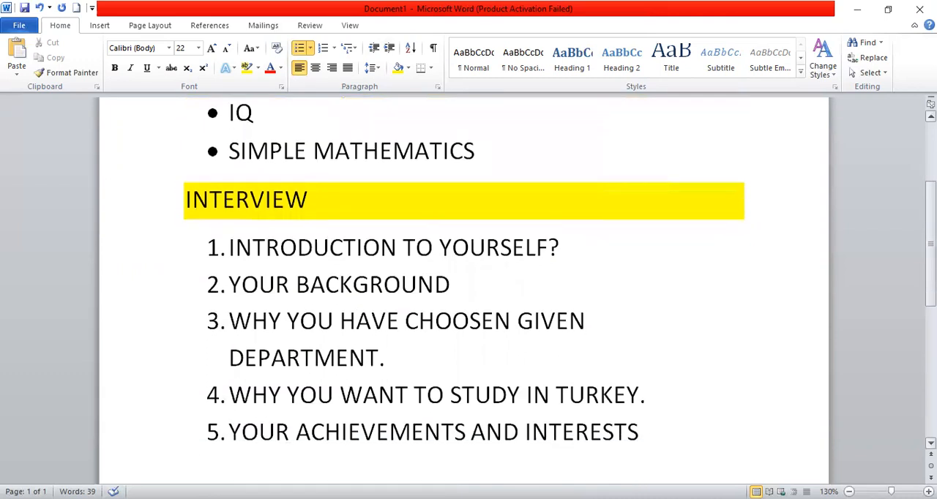
scroll(down, 3)
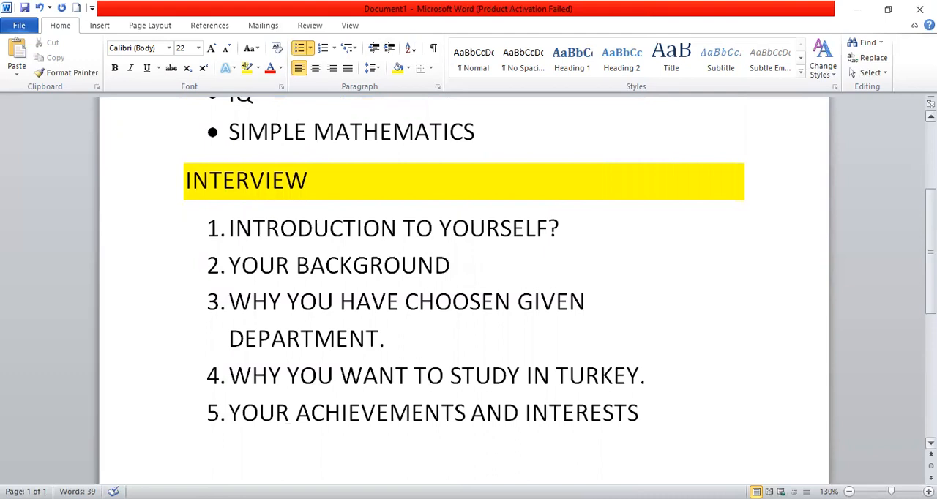
click(476, 132)
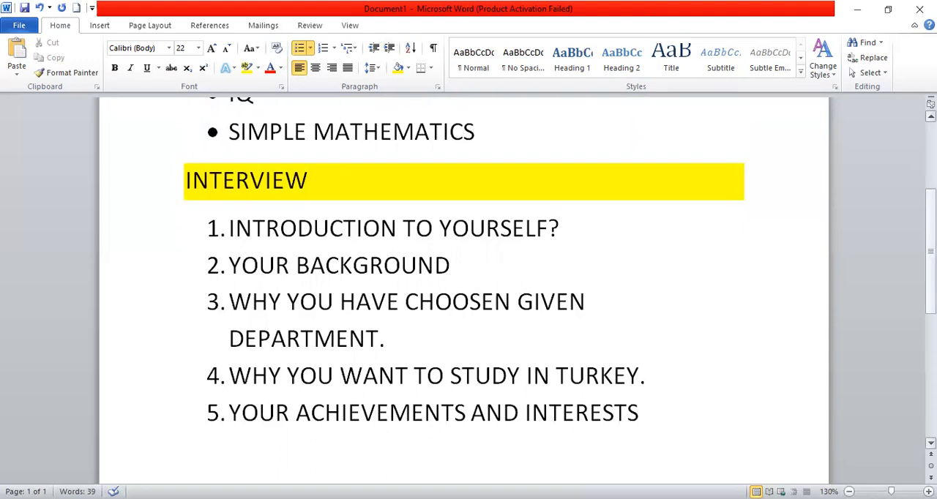
click(475, 132)
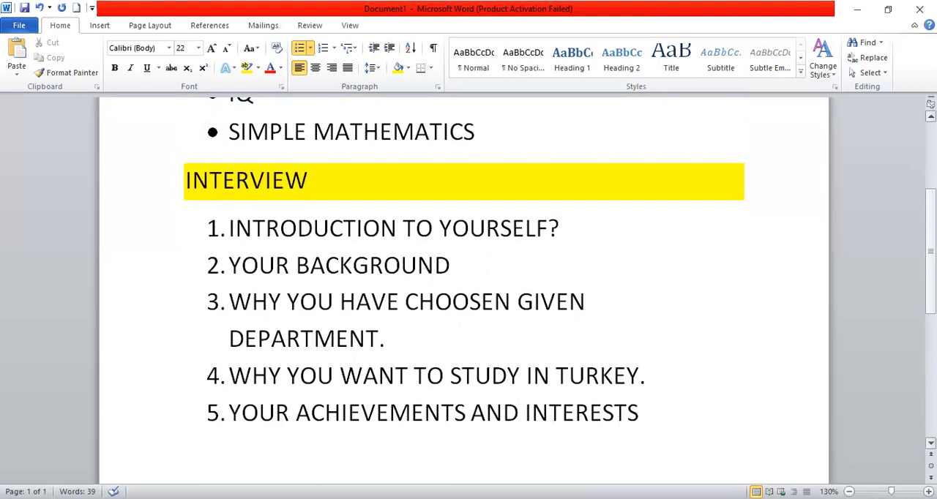
click(475, 132)
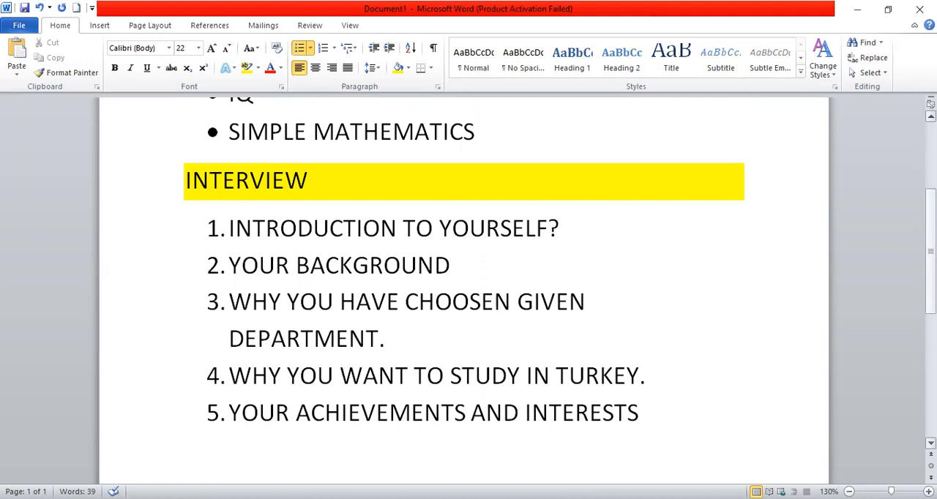
click(476, 132)
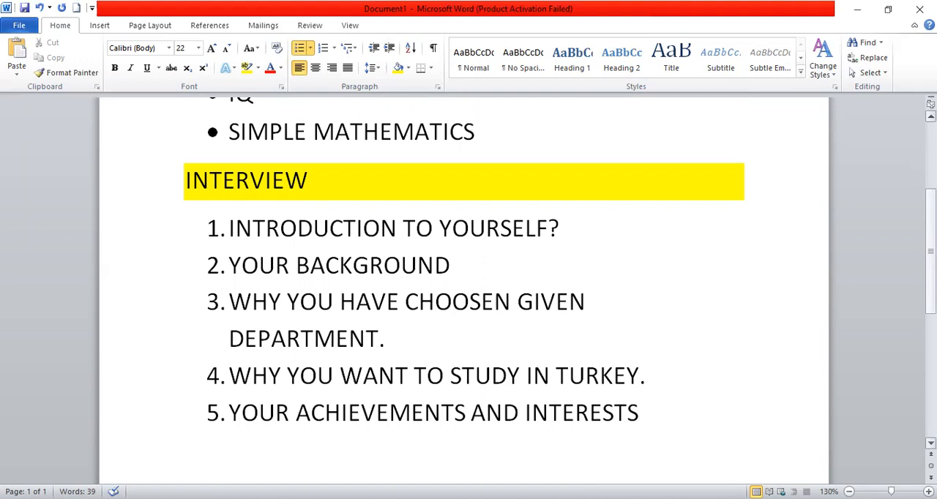
click(475, 132)
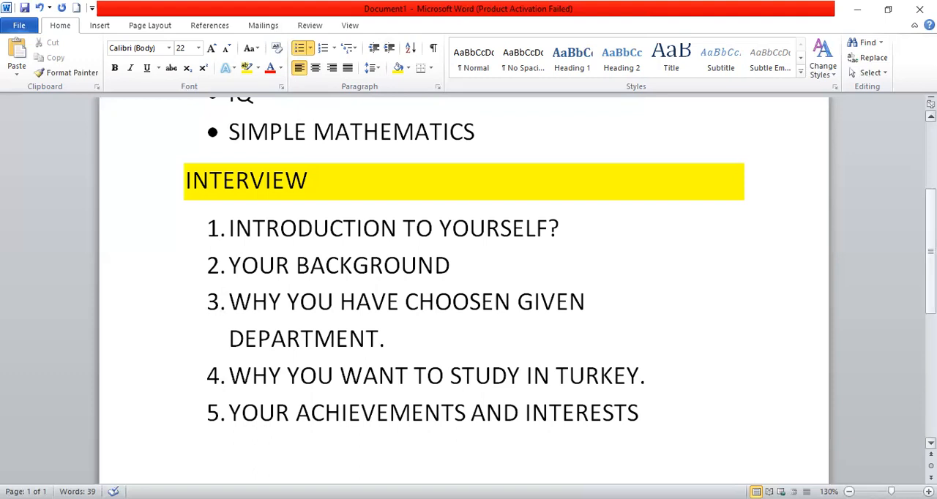
scroll(down, 3)
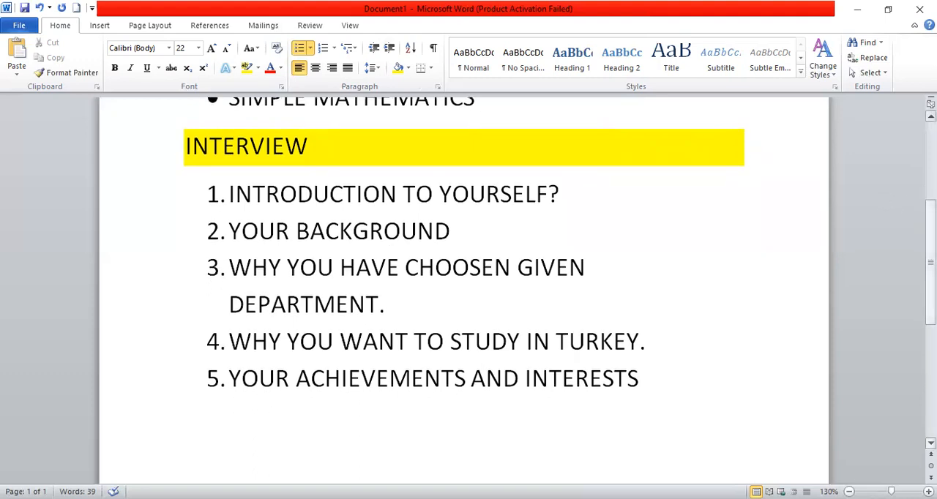
click(474, 100)
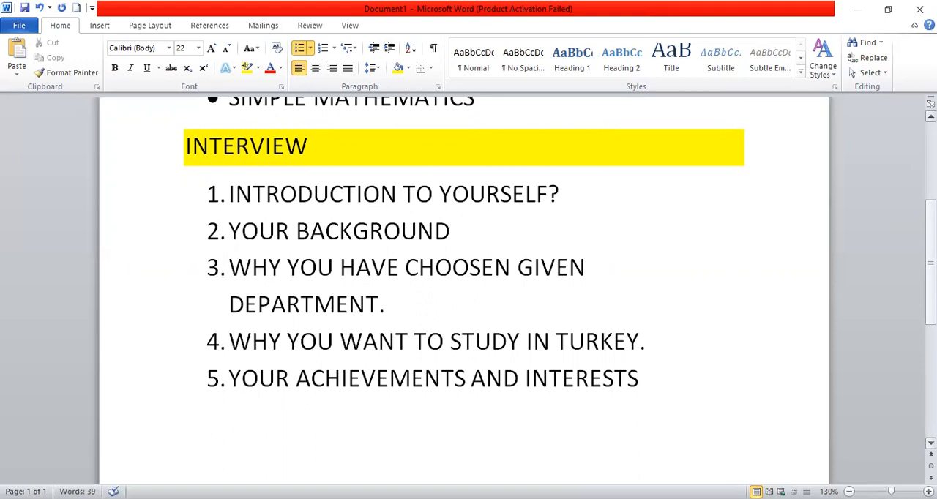
click(475, 98)
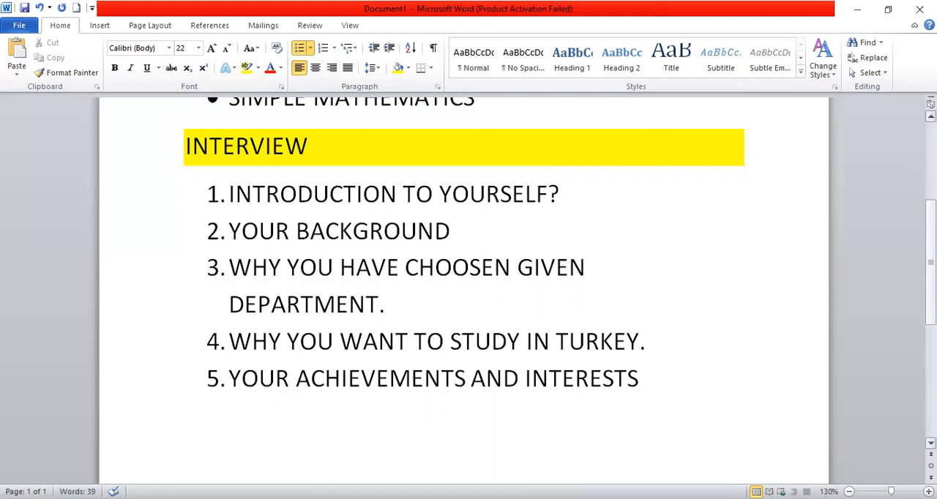
click(475, 100)
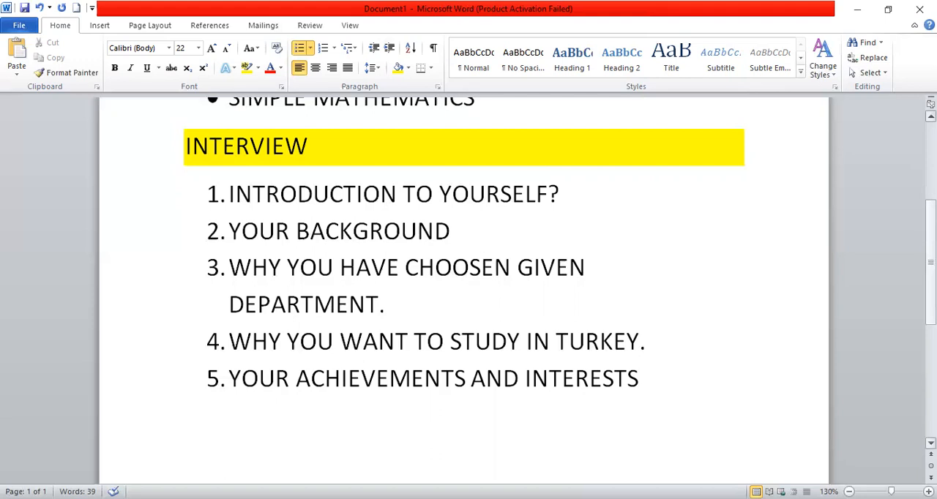
click(475, 102)
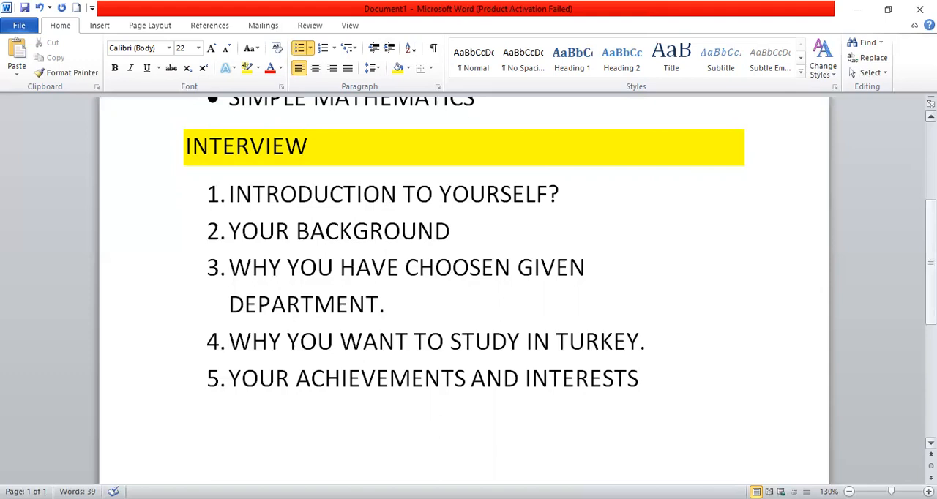
click(476, 99)
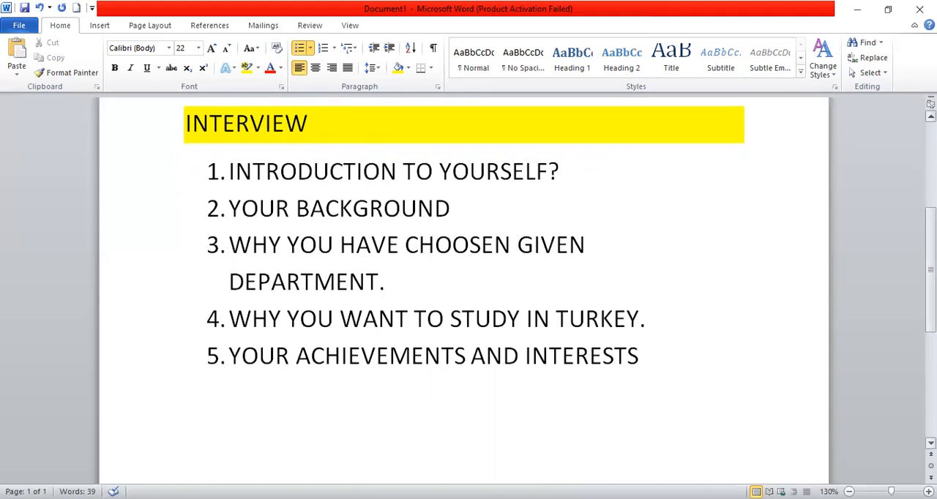
scroll(up, 3)
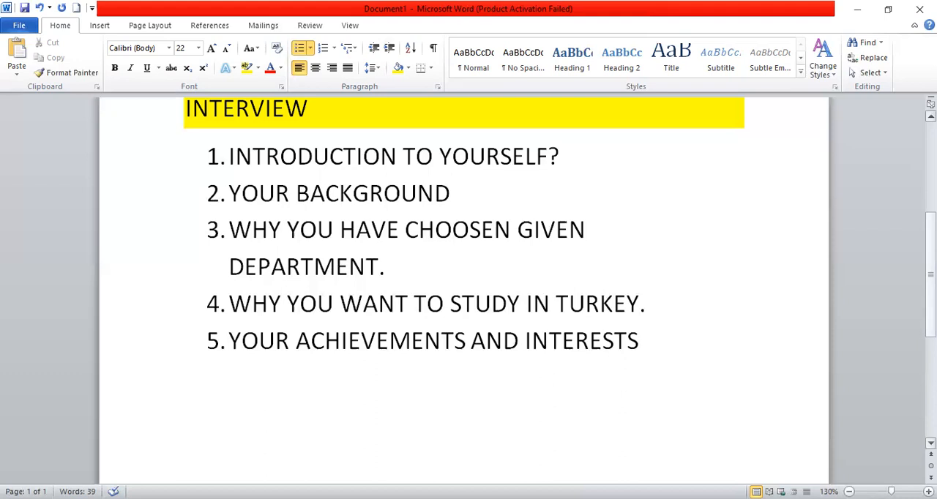
scroll(down, 3)
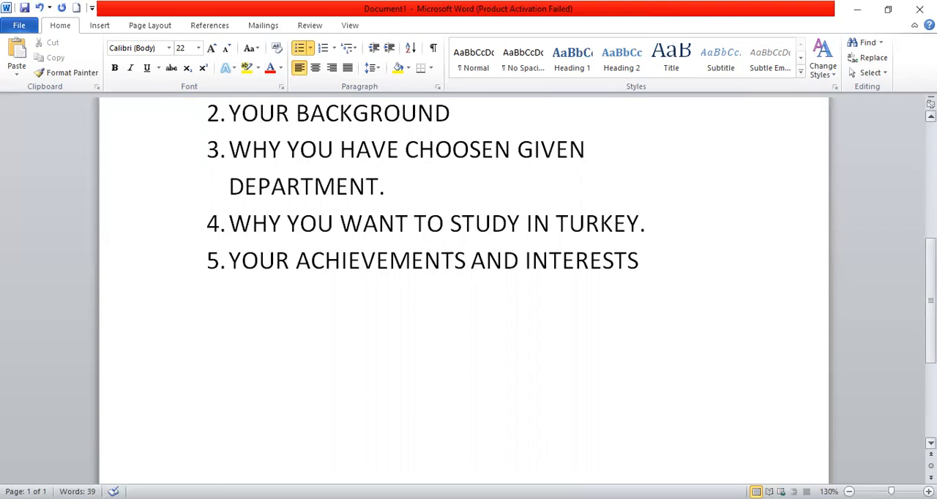
scroll(up, 3)
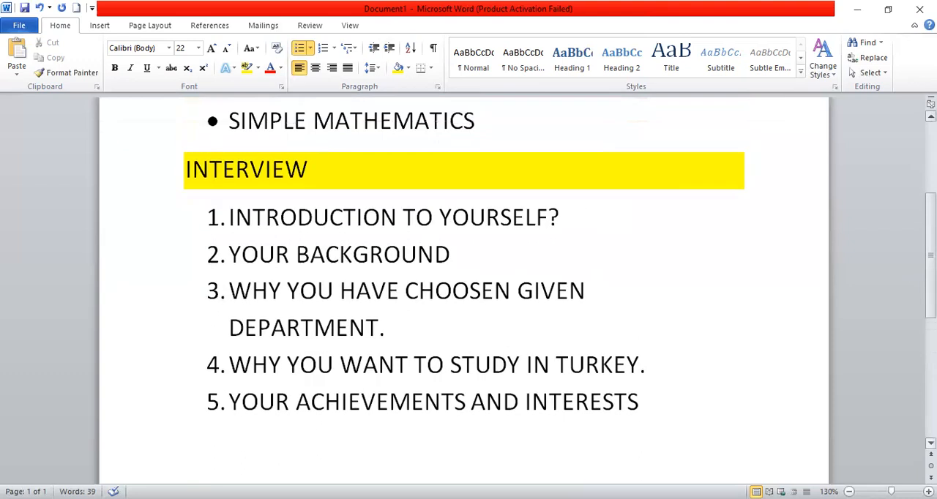
scroll(up, 3)
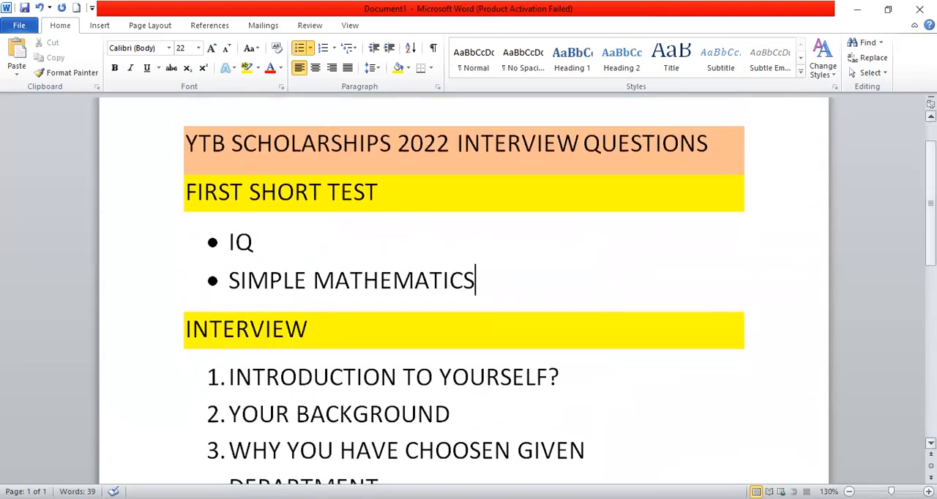
mouse_move(680, 426)
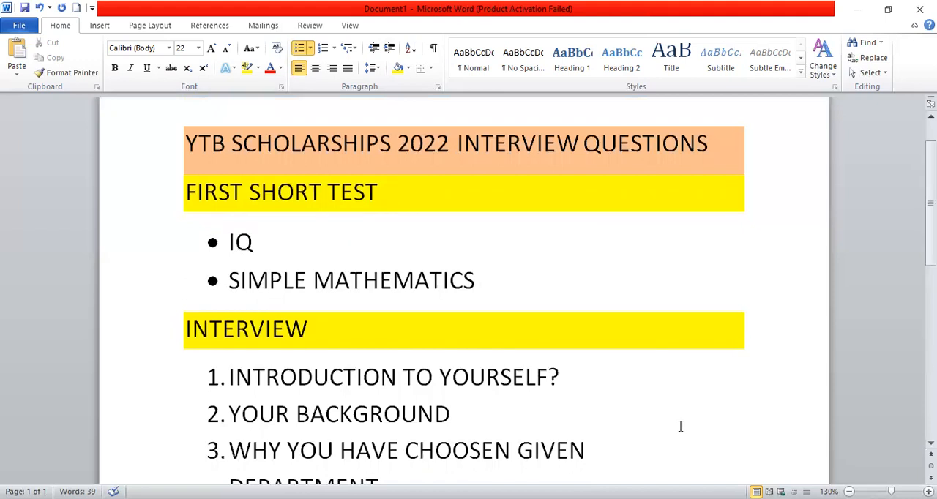
mouse_move(573, 428)
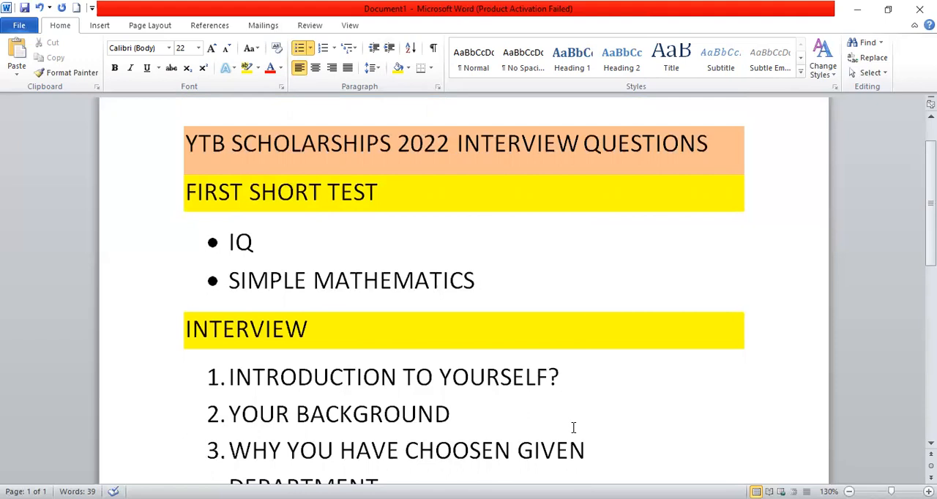
click(475, 280)
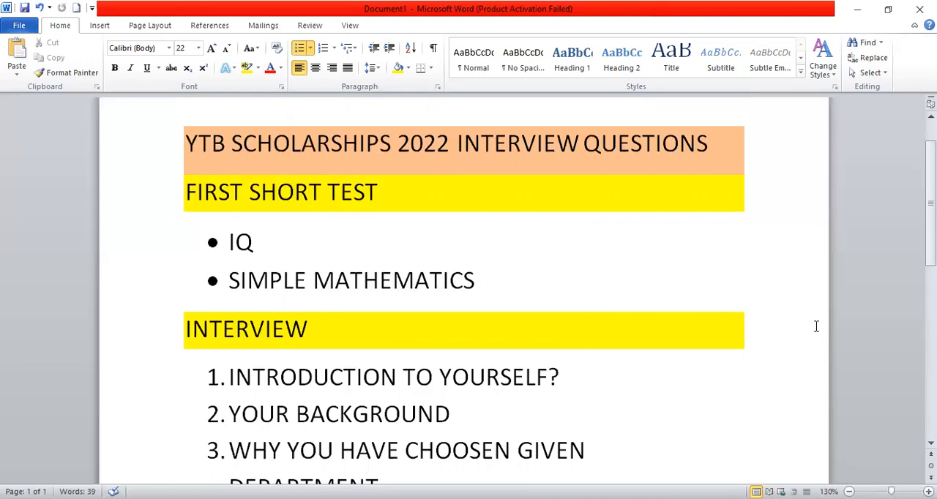
click(474, 281)
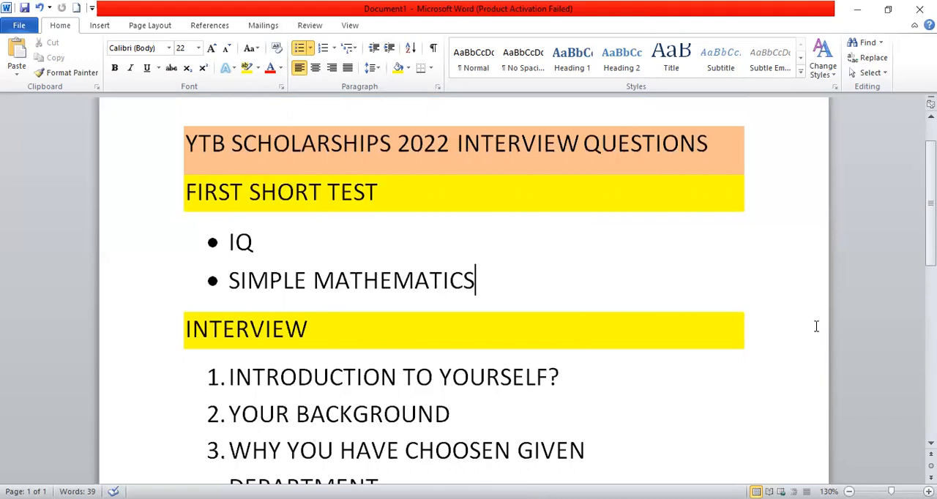
mouse_move(809, 328)
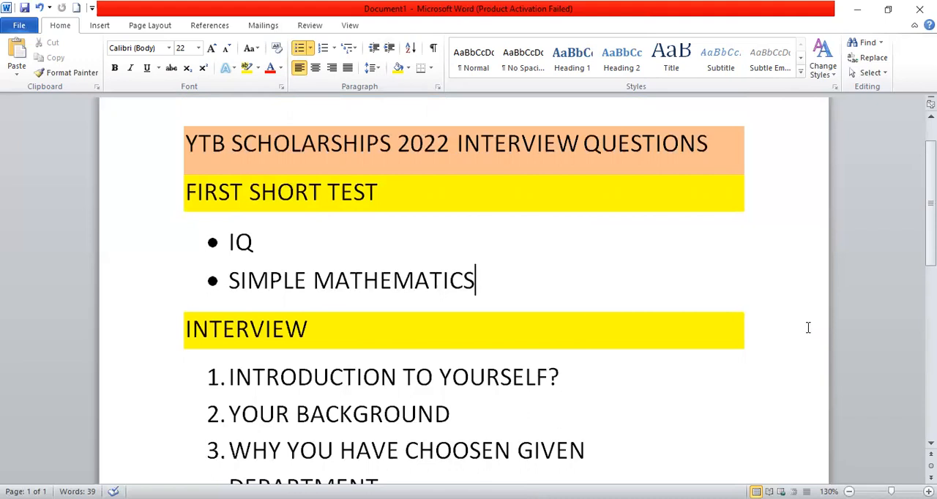
mouse_move(766, 344)
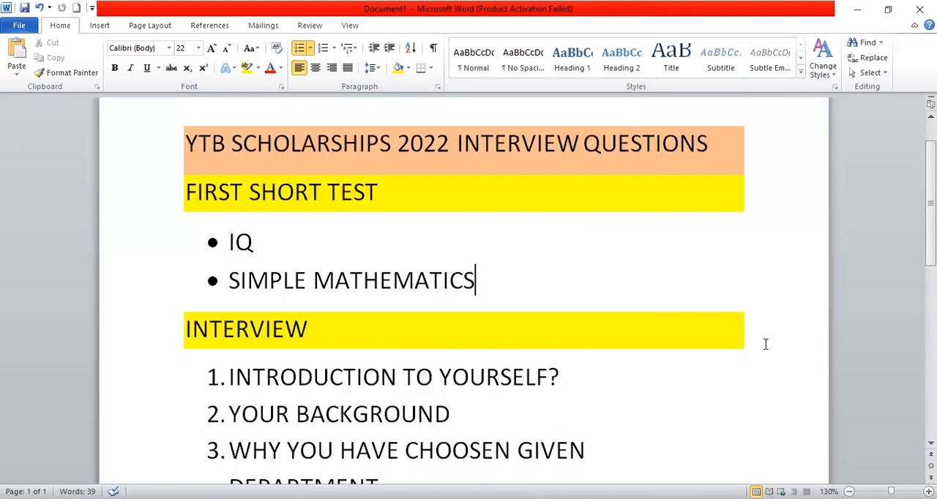
mouse_move(760, 347)
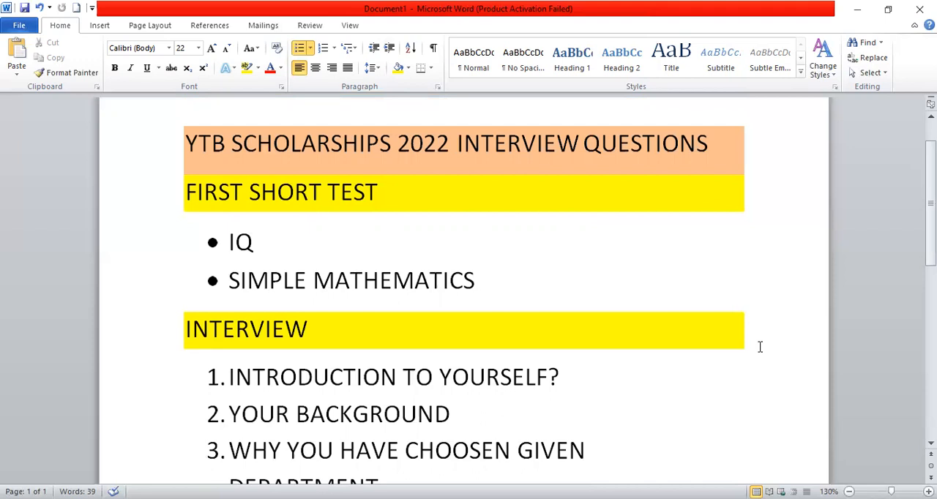
click(475, 281)
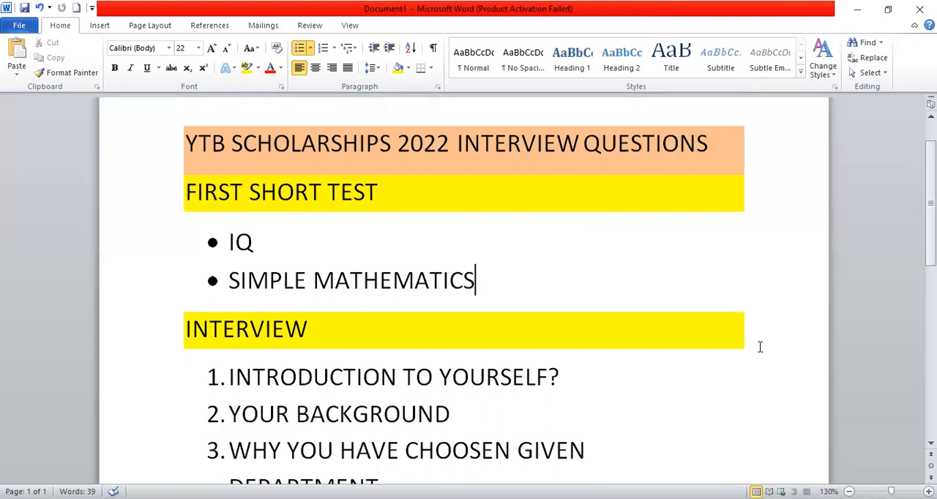
scroll(up, 3)
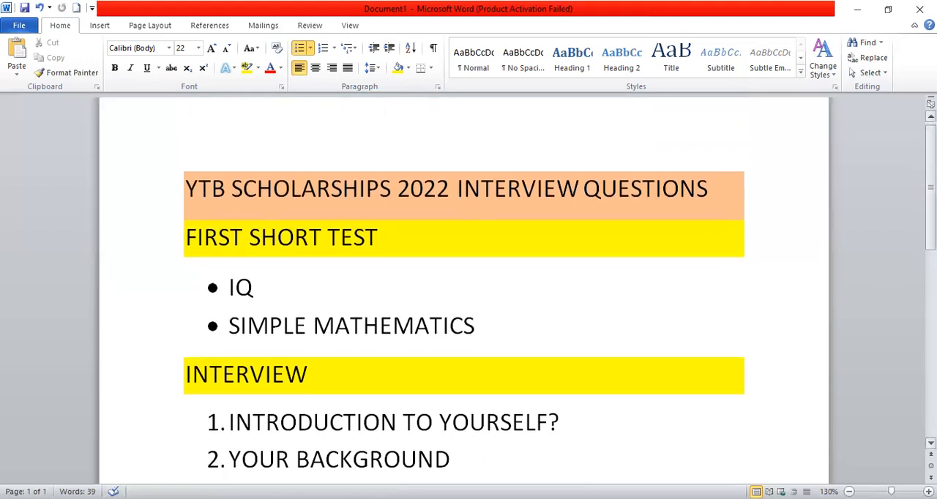
scroll(up, 3)
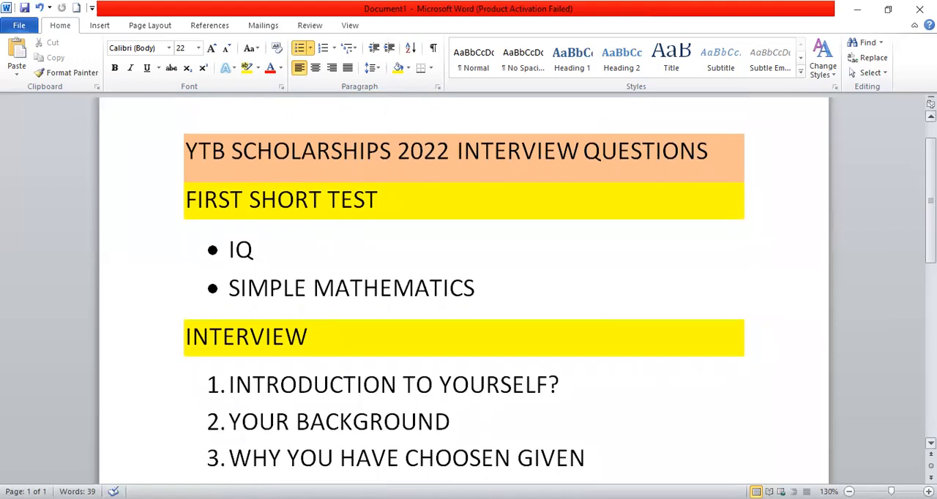
scroll(up, 3)
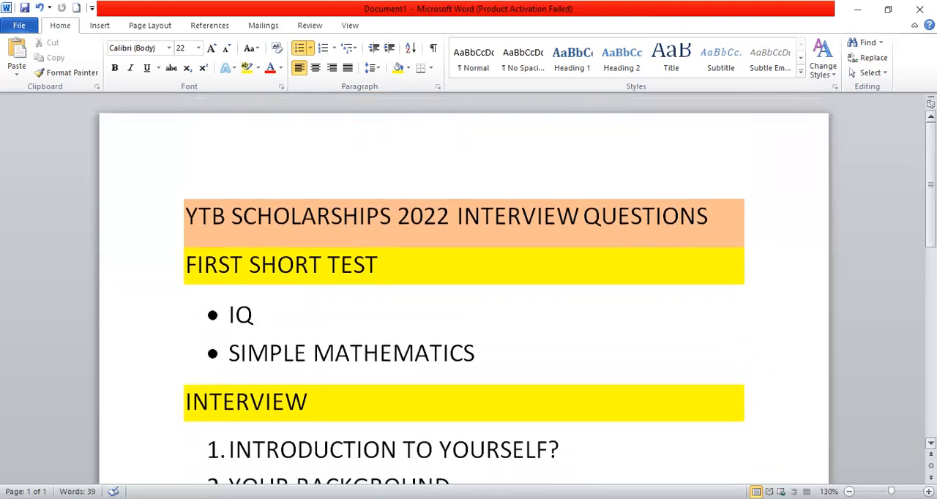
click(474, 353)
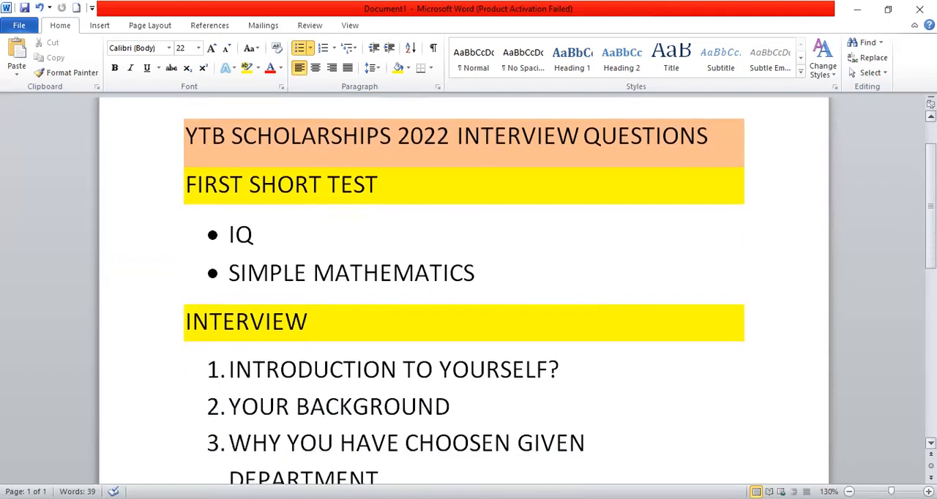
scroll(down, 3)
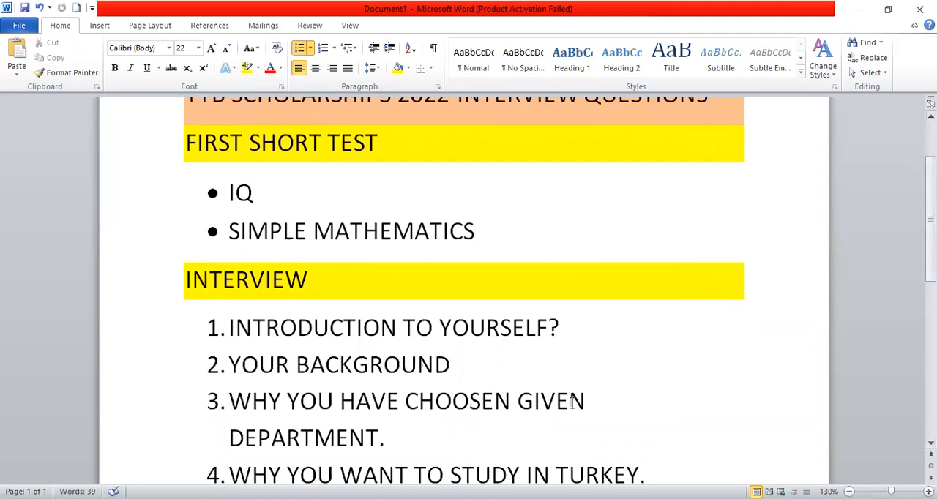
click(475, 231)
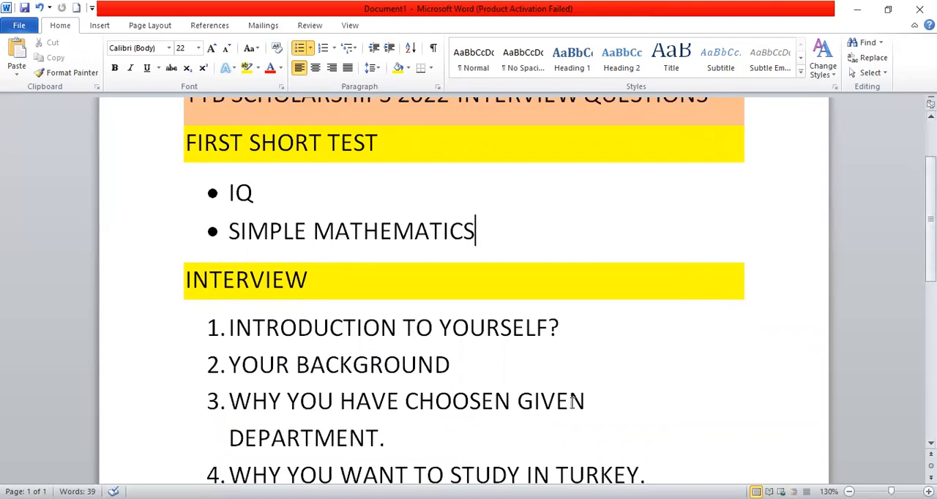